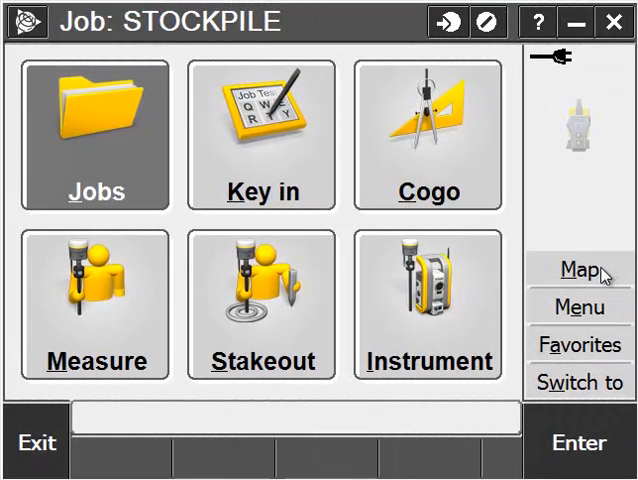
- Show the STOCKPILE job's survey points on the map
{"action": "left_click", "coordinate": [576, 270]}
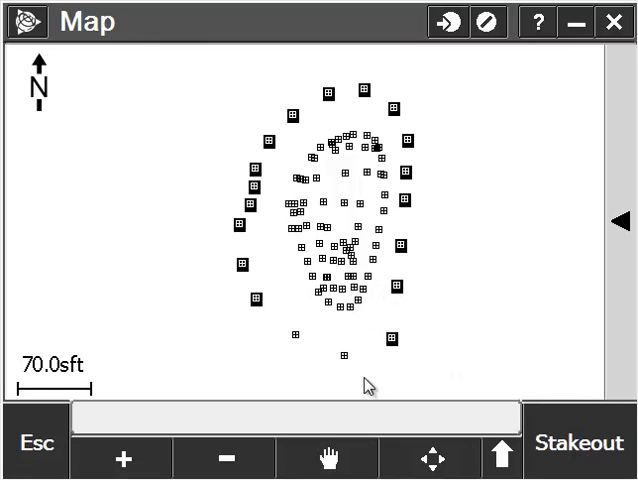
- Zoom in, select the survey points including point 42, then zoom back out
{"action": "left_click", "coordinate": [124, 459]}
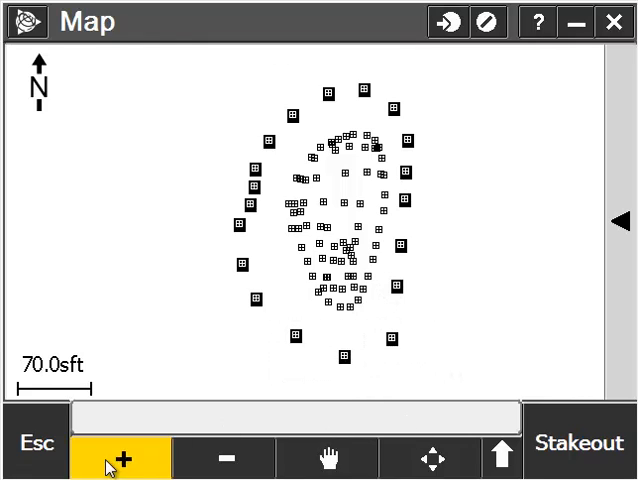
{"action": "left_click", "coordinate": [123, 458]}
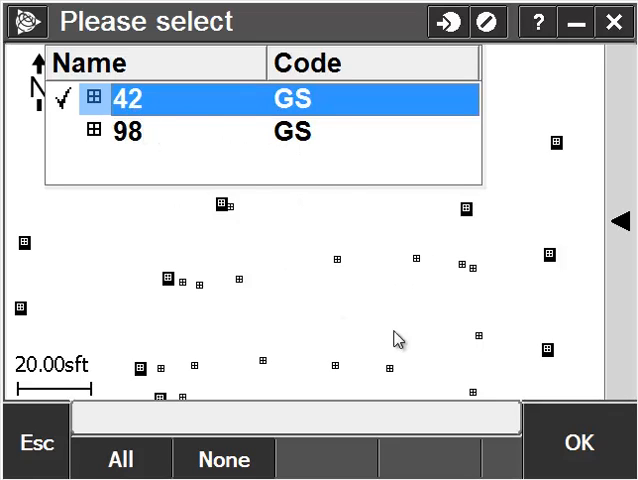
{"action": "left_click", "coordinate": [579, 442]}
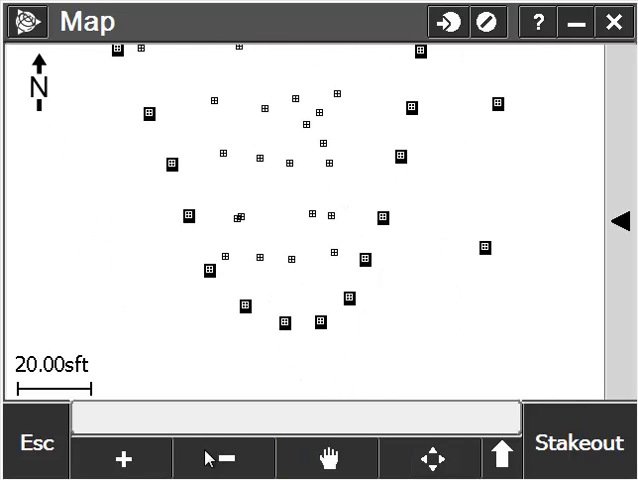
{"action": "left_click", "coordinate": [227, 458]}
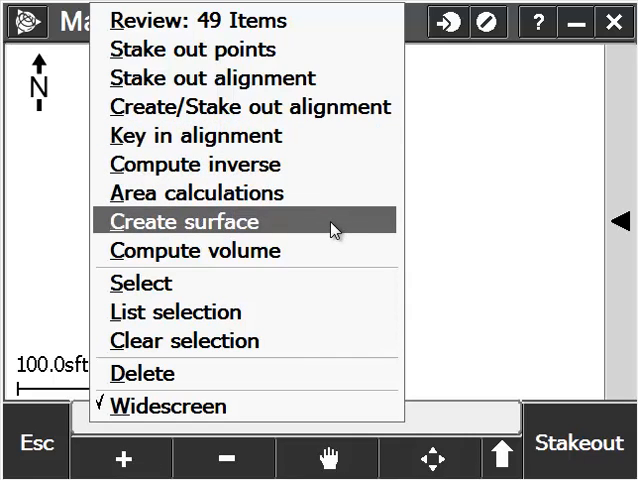
- Create a surface named 'Base' from the selected points
{"action": "left_click", "coordinate": [172, 221]}
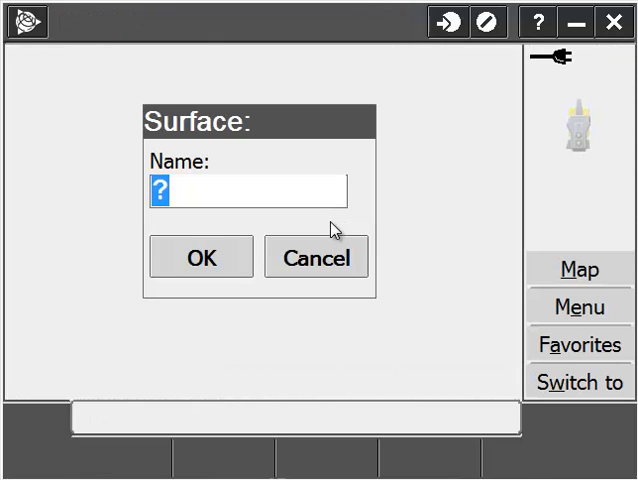
{"action": "type", "text": "B"}
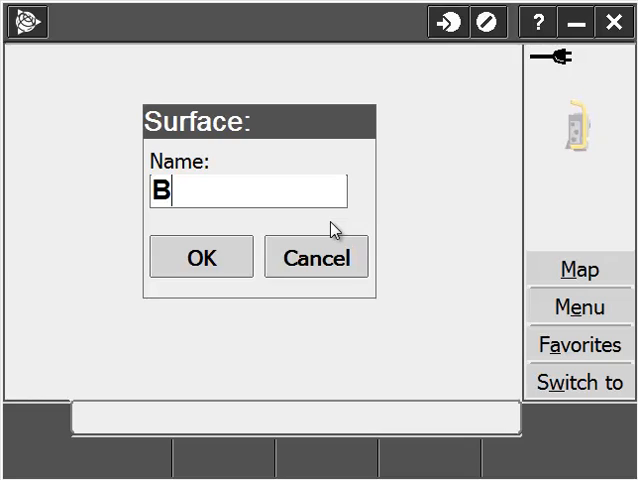
{"action": "type", "text": "ase"}
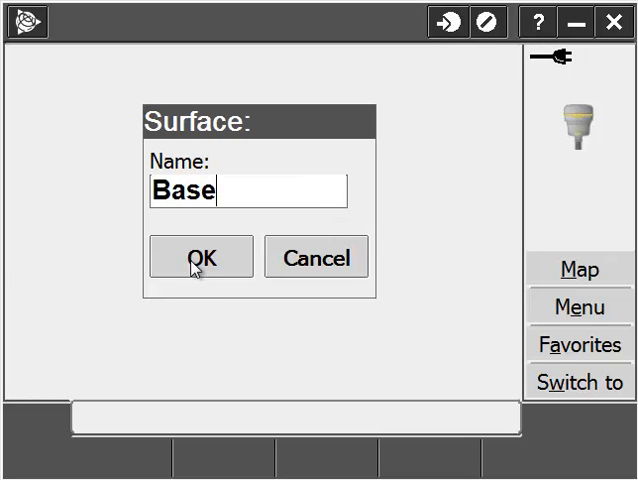
{"action": "left_click", "coordinate": [199, 257]}
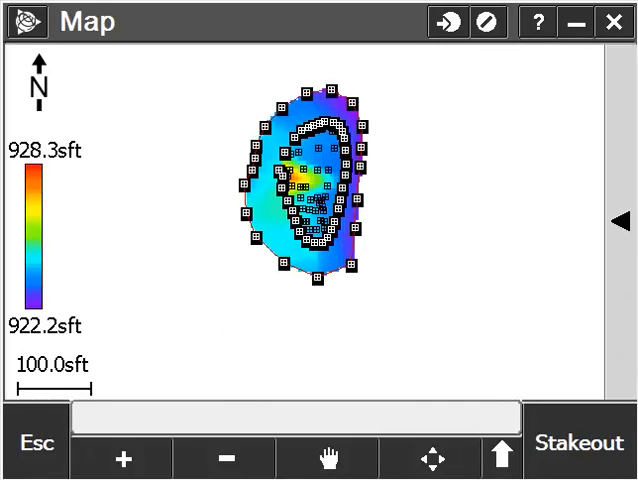
- Zoom and pan to inspect the Base surface, then zoom back out
{"action": "left_click", "coordinate": [123, 459]}
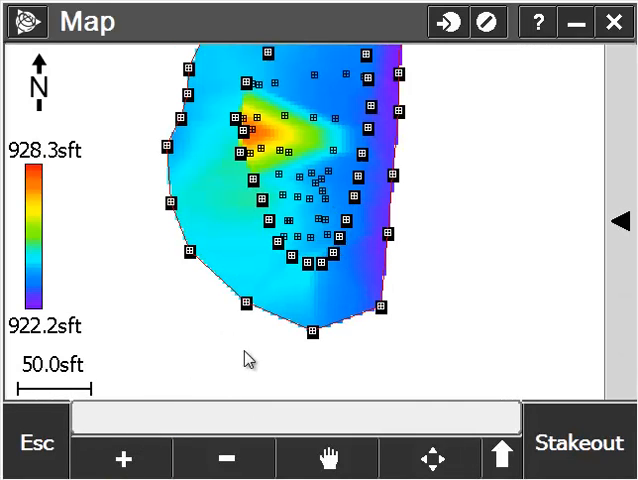
{"action": "left_click", "coordinate": [328, 458]}
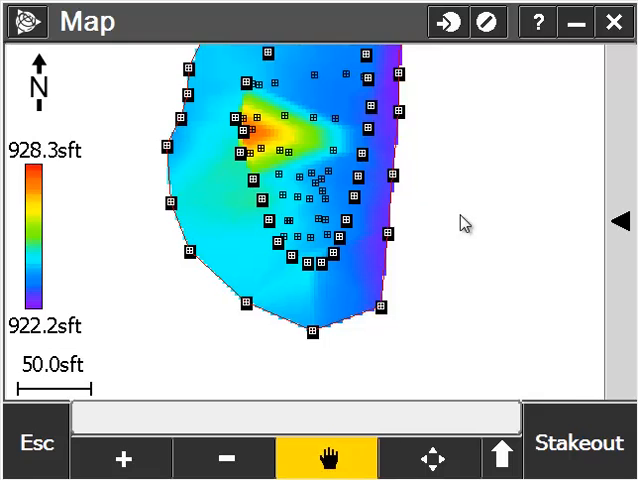
{"action": "left_click", "coordinate": [225, 458]}
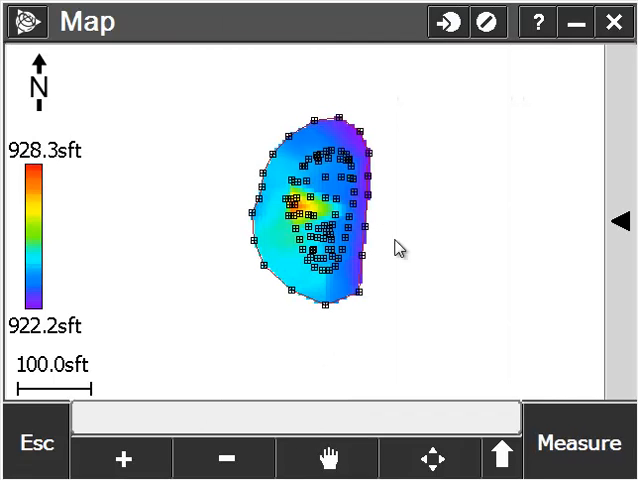
- Box-select the inner pile points and create a surface named 'Pile' from them
{"action": "left_click", "coordinate": [123, 458]}
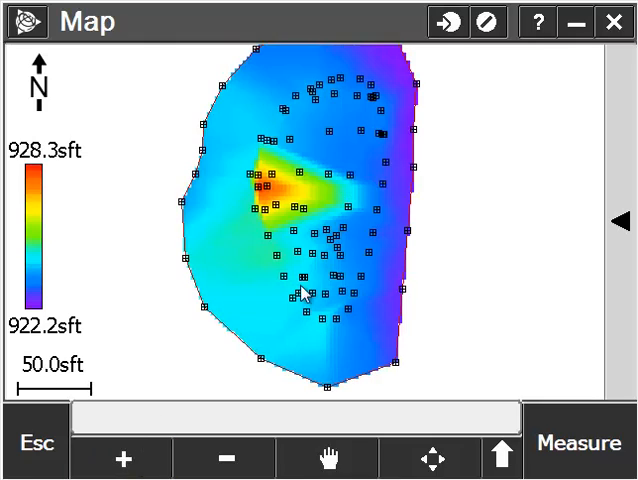
{"action": "mouse_move", "coordinate": [253, 65]}
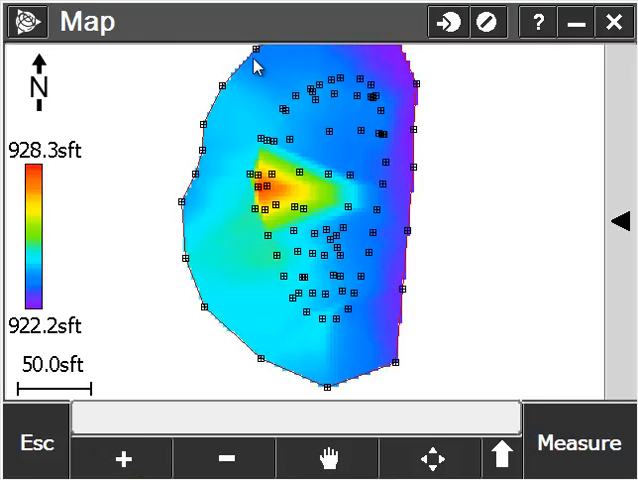
{"action": "left_click_drag", "start_coordinate": [257, 62], "coordinate": [392, 350]}
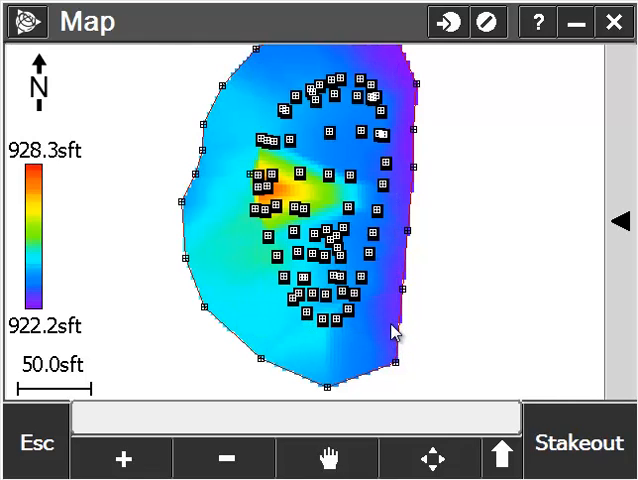
{"action": "mouse_move", "coordinate": [487, 168]}
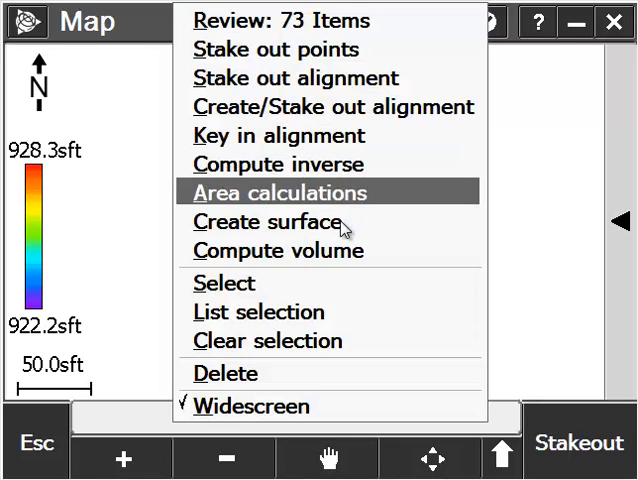
{"action": "left_click", "coordinate": [267, 222]}
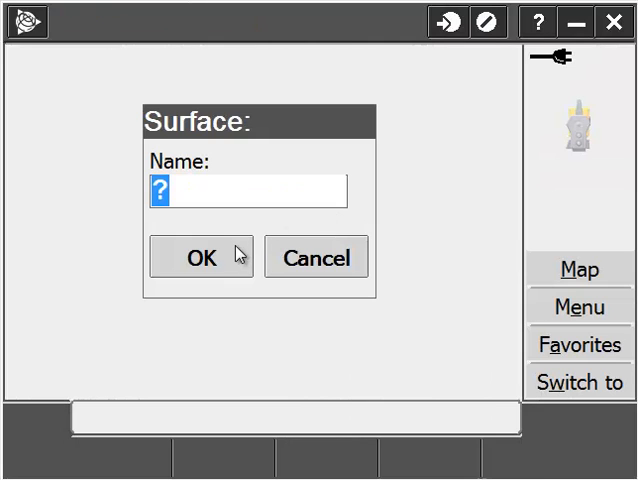
{"action": "type", "text": "Pil"}
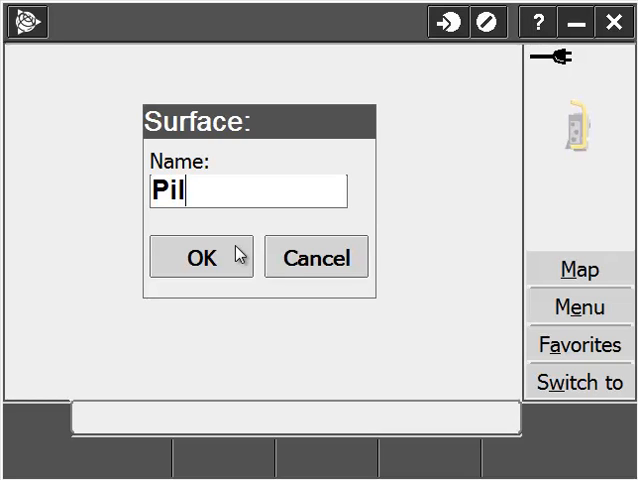
{"action": "left_click", "coordinate": [200, 257]}
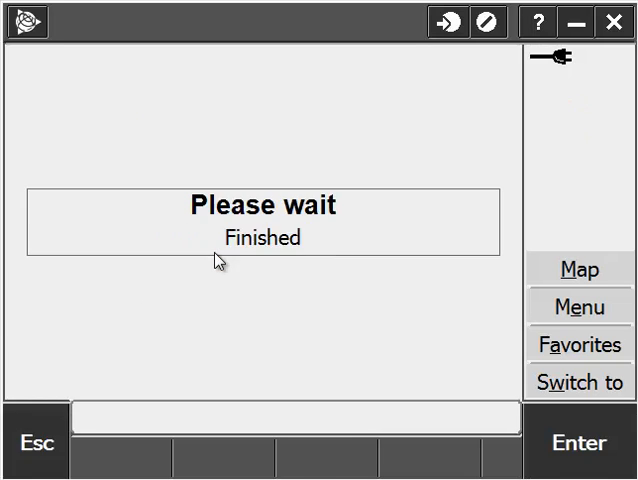
{"action": "left_click", "coordinate": [577, 270]}
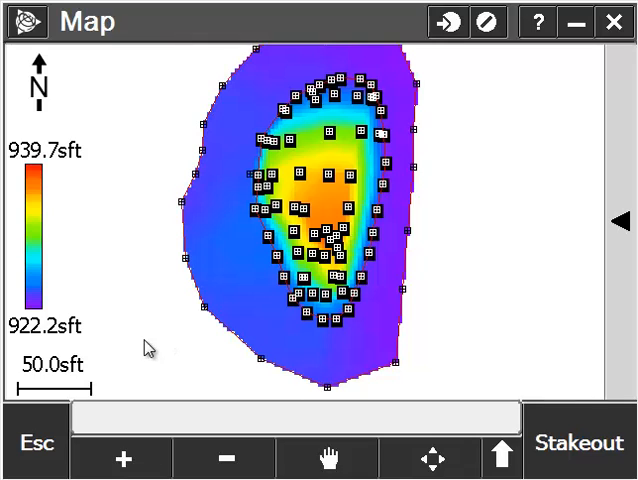
{"action": "mouse_move", "coordinate": [137, 222]}
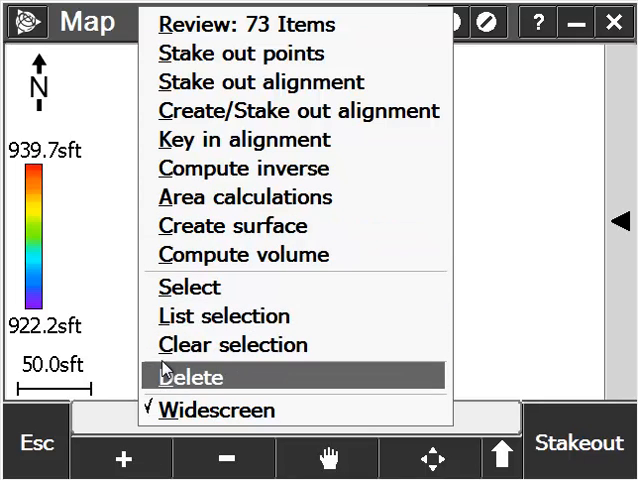
{"action": "mouse_move", "coordinate": [165, 344]}
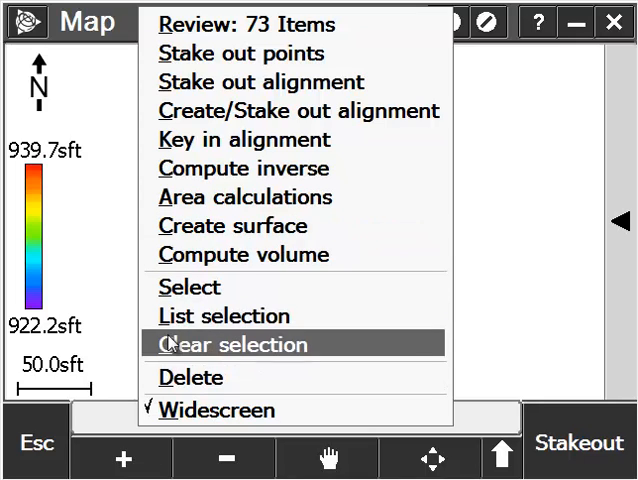
- Clear the point selection and go to the Cogo menu
{"action": "left_click", "coordinate": [231, 344]}
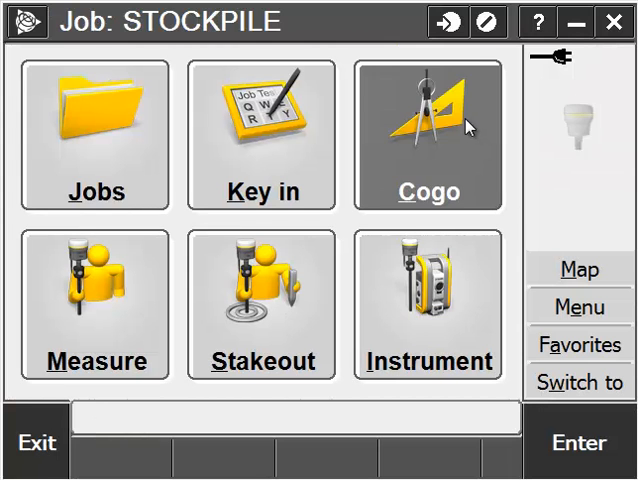
{"action": "mouse_move", "coordinate": [460, 120]}
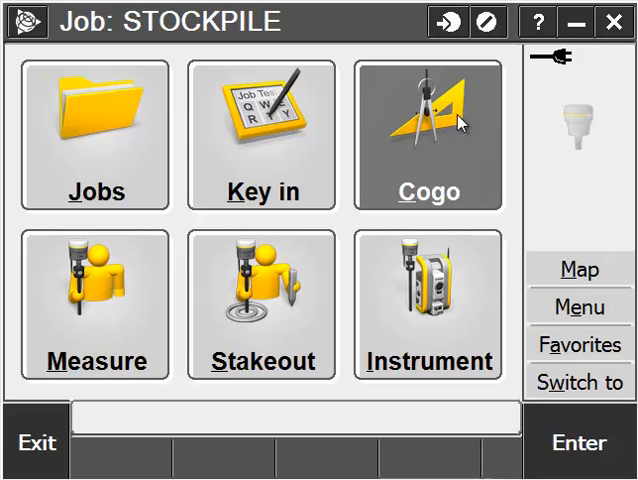
{"action": "left_click", "coordinate": [426, 135]}
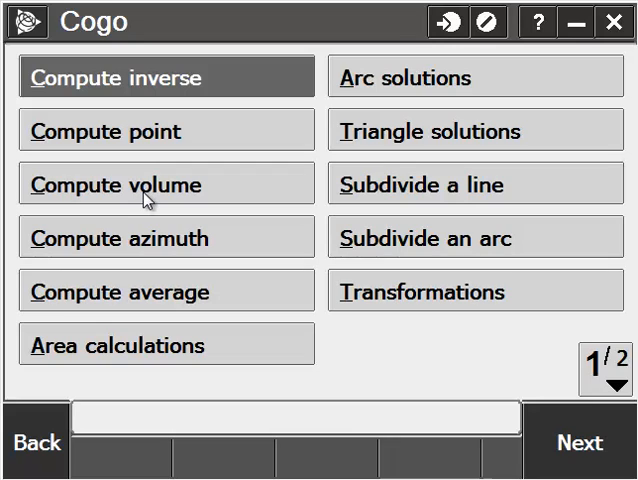
- Open Compute volume and show its list of calculation methods
{"action": "left_click", "coordinate": [118, 184]}
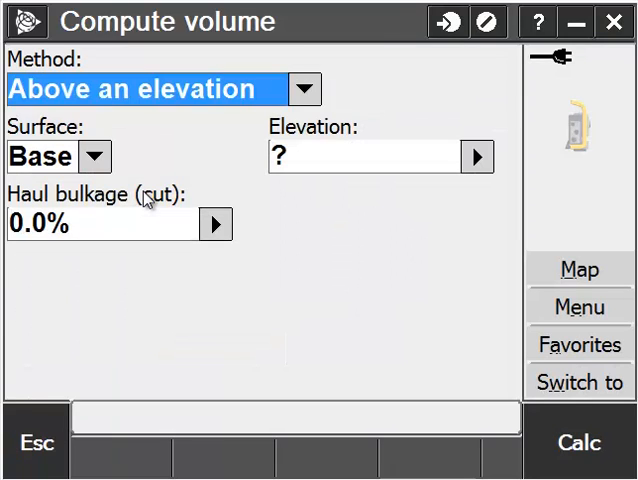
{"action": "left_click", "coordinate": [305, 89]}
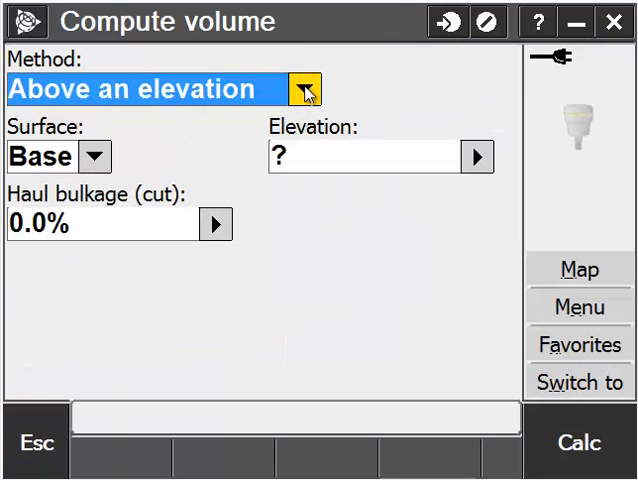
{"action": "left_click", "coordinate": [303, 89]}
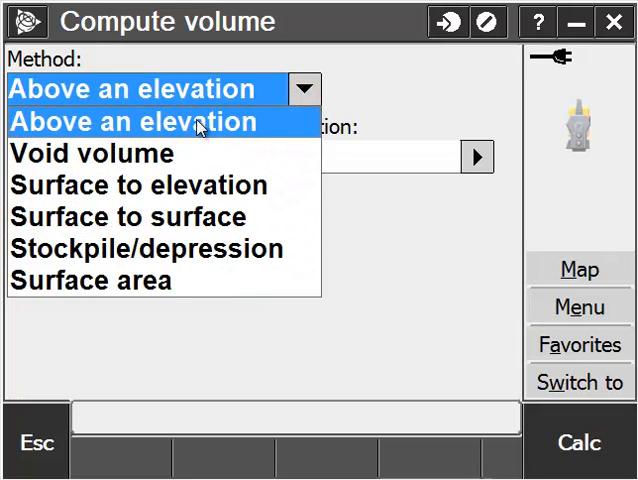
{"action": "mouse_move", "coordinate": [148, 153]}
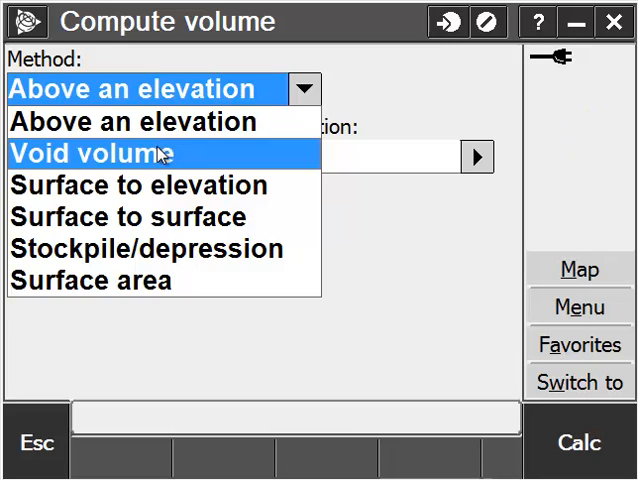
{"action": "mouse_move", "coordinate": [200, 210]}
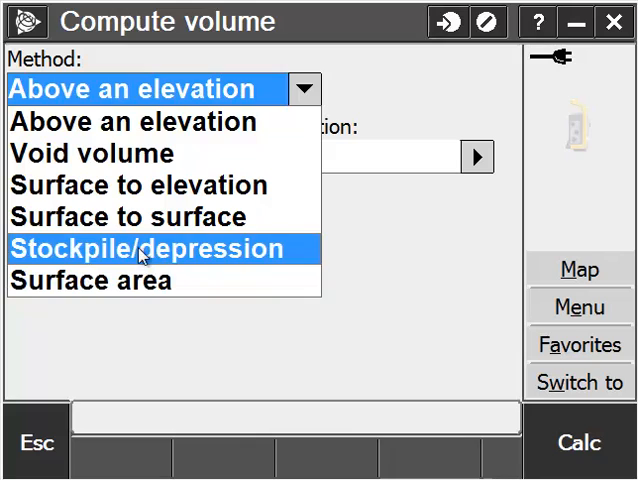
- Set the method to Surface to surface, initial surface Base, final surface Pile
{"action": "left_click", "coordinate": [147, 217]}
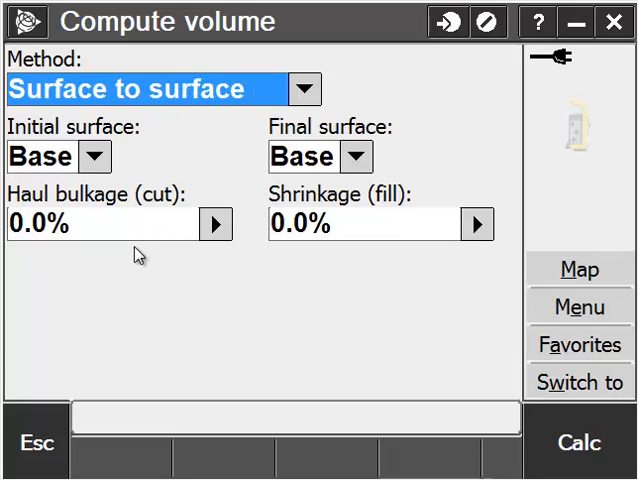
{"action": "left_click", "coordinate": [94, 157]}
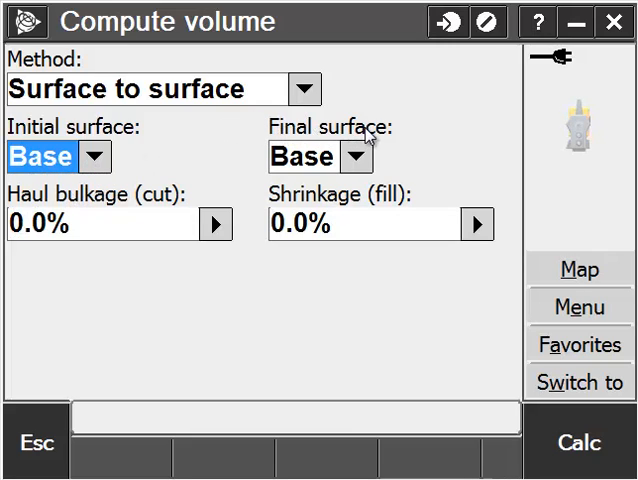
{"action": "left_click", "coordinate": [356, 156]}
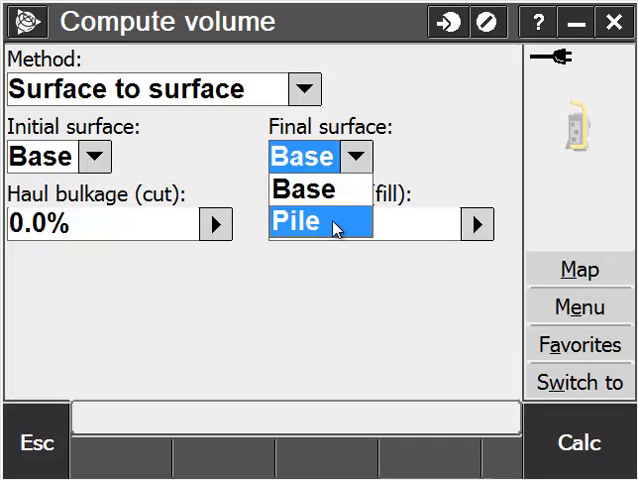
{"action": "left_click", "coordinate": [297, 221]}
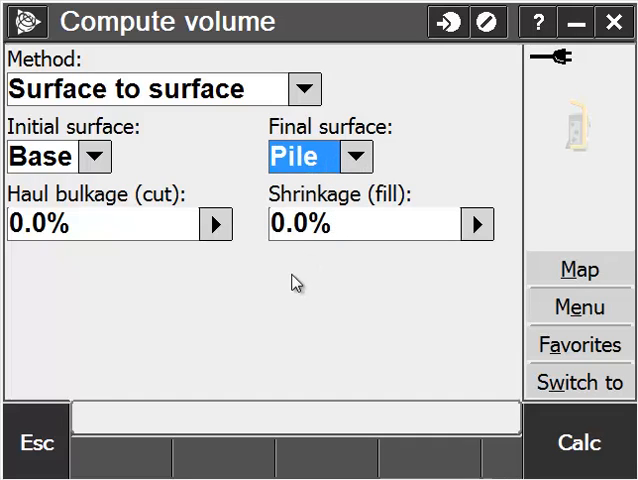
- Calculate the fill volume (1886.025 m³), check fill area 951.544 m², and store it
{"action": "left_click", "coordinate": [576, 444]}
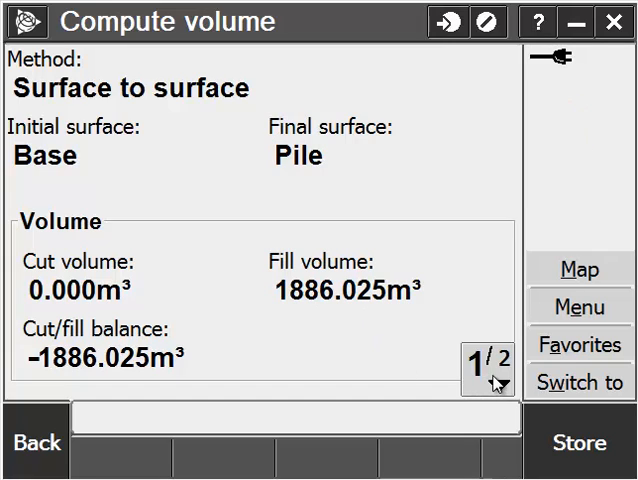
{"action": "left_click", "coordinate": [486, 364]}
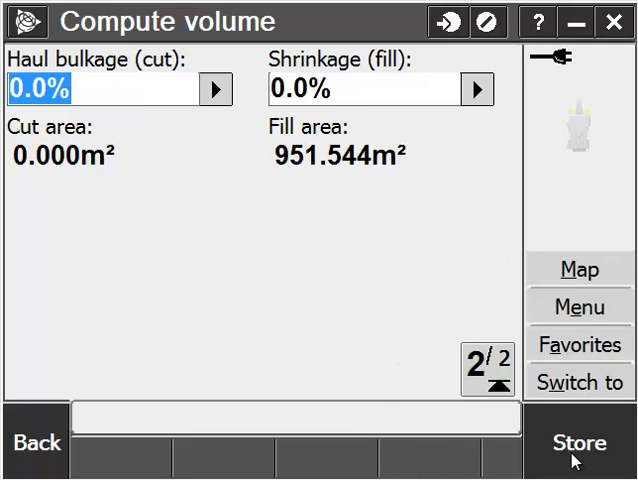
{"action": "left_click", "coordinate": [584, 440]}
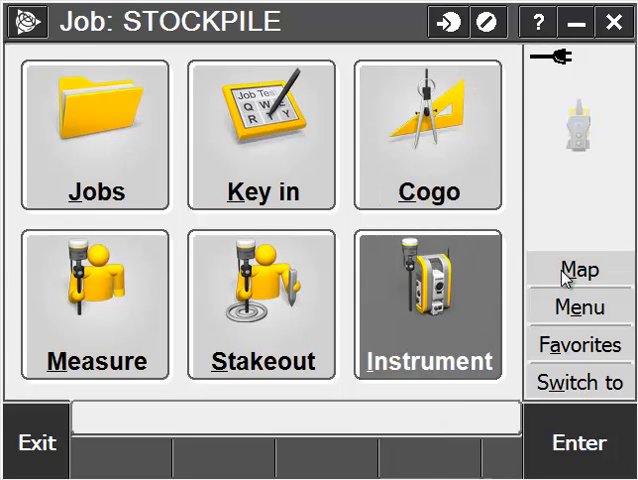
- View the surfaces on the map, then return to Cogo's Compute volume
{"action": "left_click", "coordinate": [578, 270]}
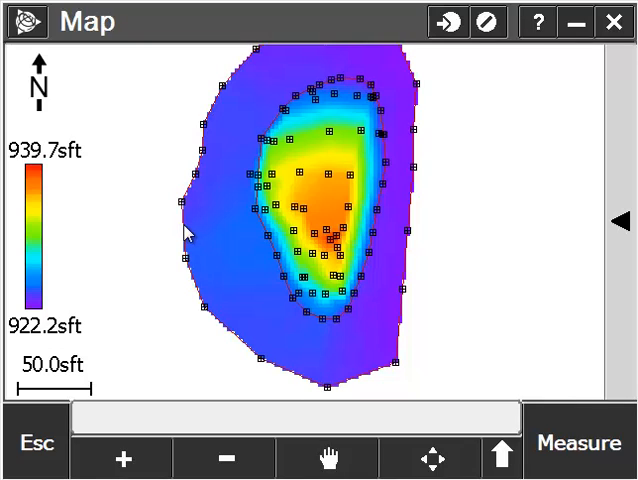
{"action": "mouse_move", "coordinate": [112, 293]}
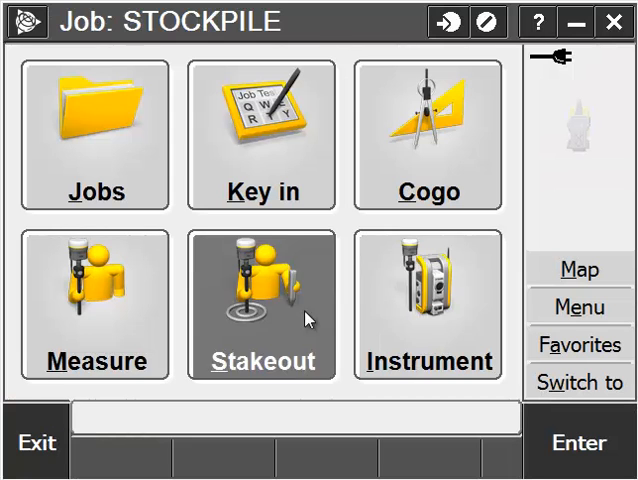
{"action": "left_click", "coordinate": [425, 135]}
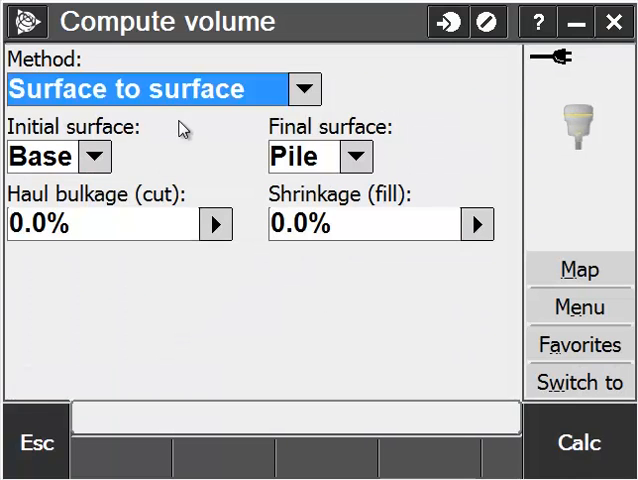
- Switch the volume method to Surface area on the Base surface (2768.518 m²)
{"action": "left_click", "coordinate": [303, 88]}
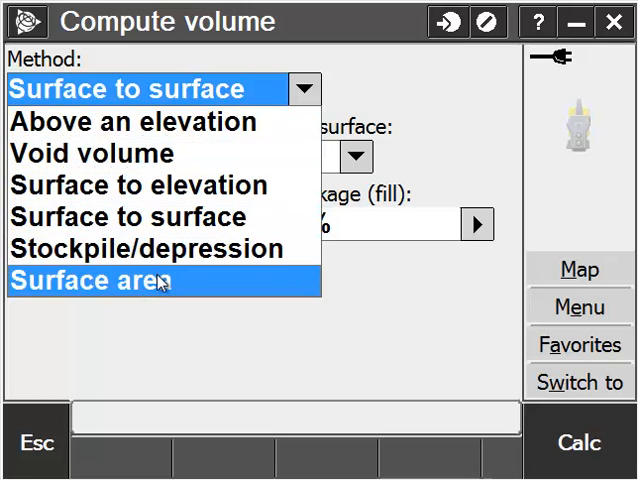
{"action": "left_click", "coordinate": [90, 281]}
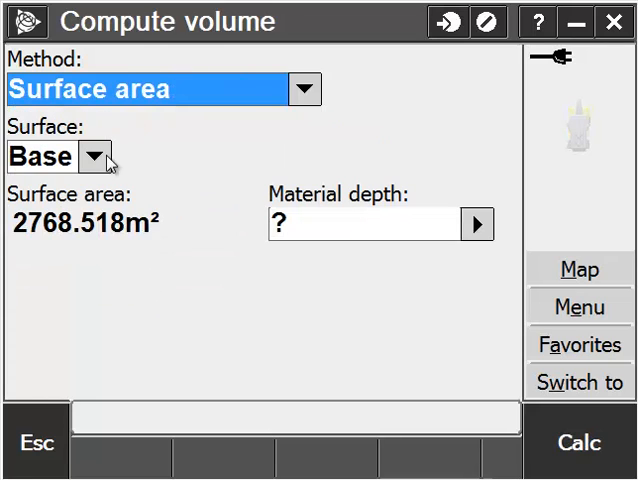
{"action": "left_click", "coordinate": [93, 156]}
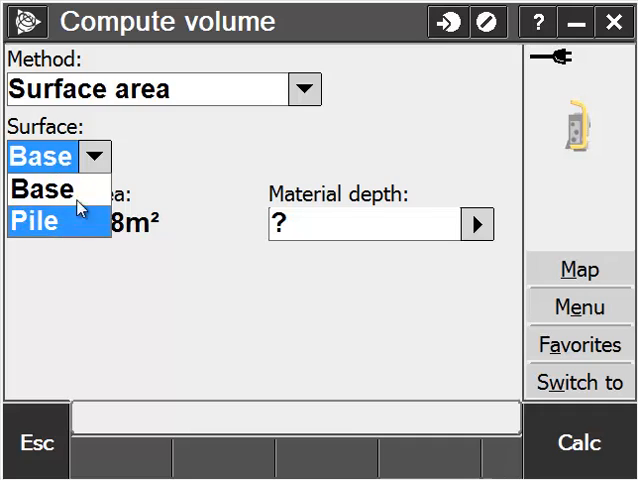
{"action": "left_click", "coordinate": [45, 189]}
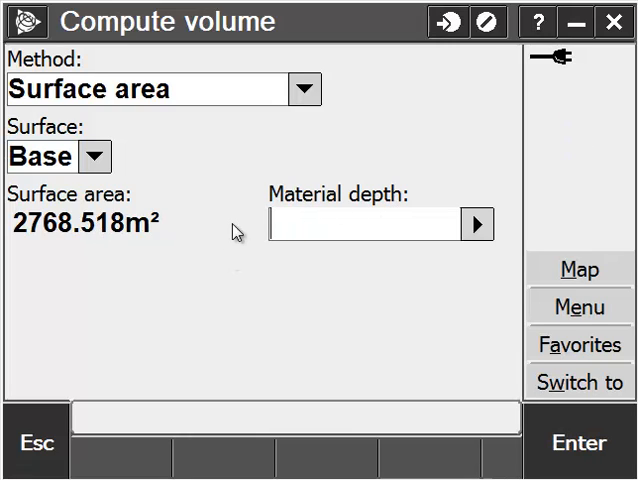
- Enter material depth 2 (6.562 sft) and calculate a volume of 5537.035 m³
{"action": "type", "text": "2sft"}
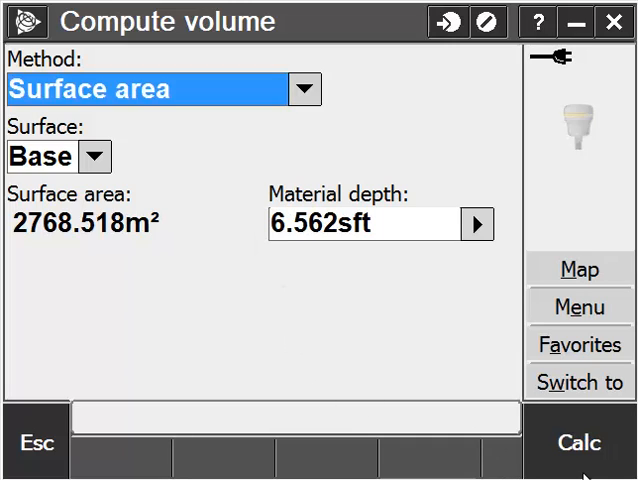
{"action": "left_click", "coordinate": [578, 445]}
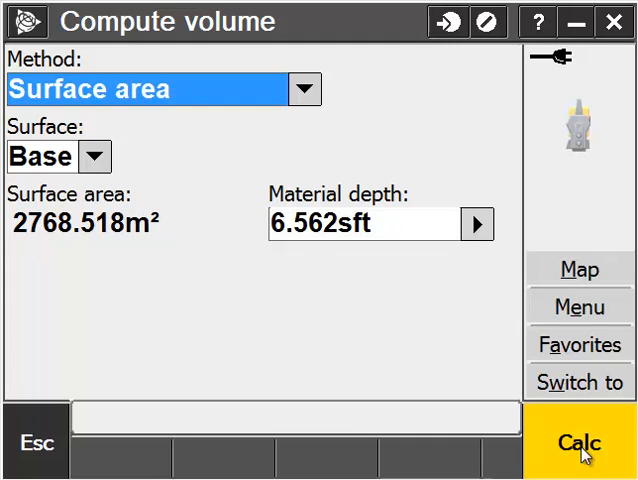
{"action": "left_click", "coordinate": [570, 449]}
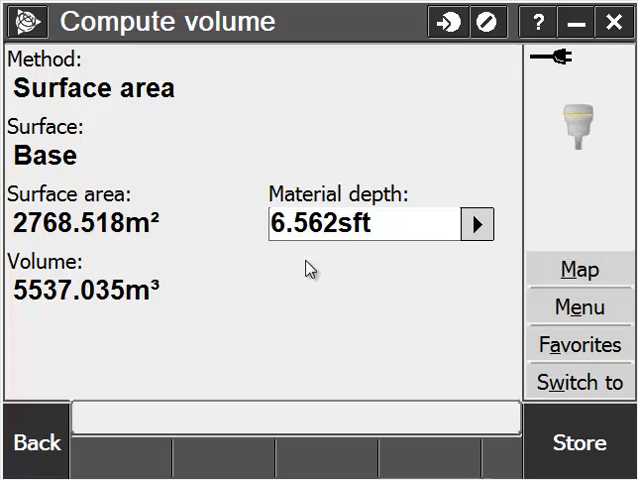
{"action": "mouse_move", "coordinate": [120, 318]}
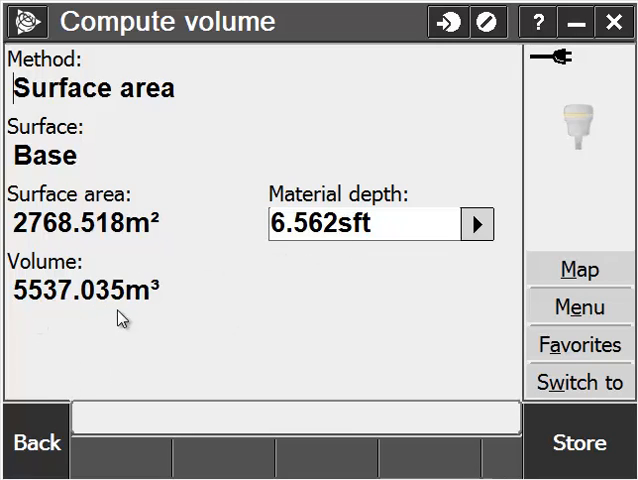